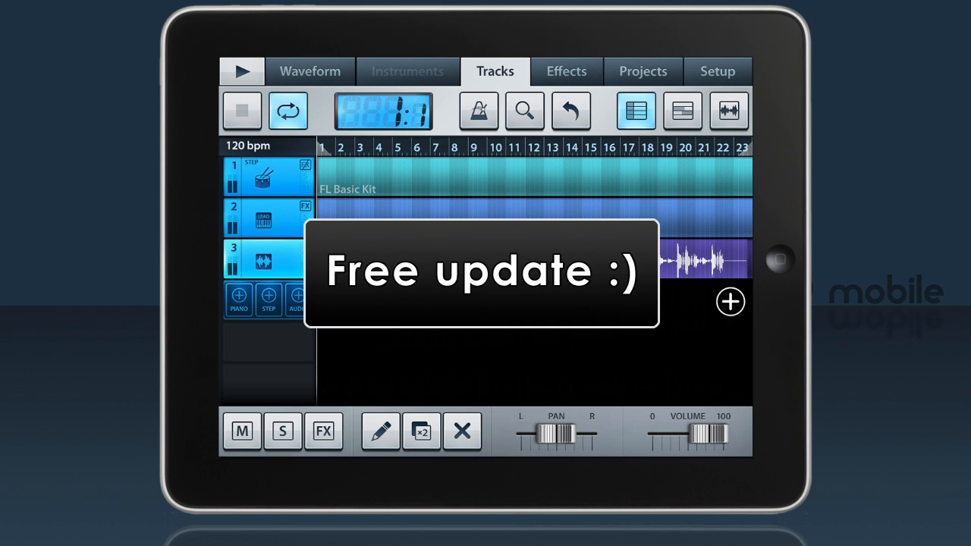
- Show the General settings page with the background audio option via the Setup area
left_click(310, 71)
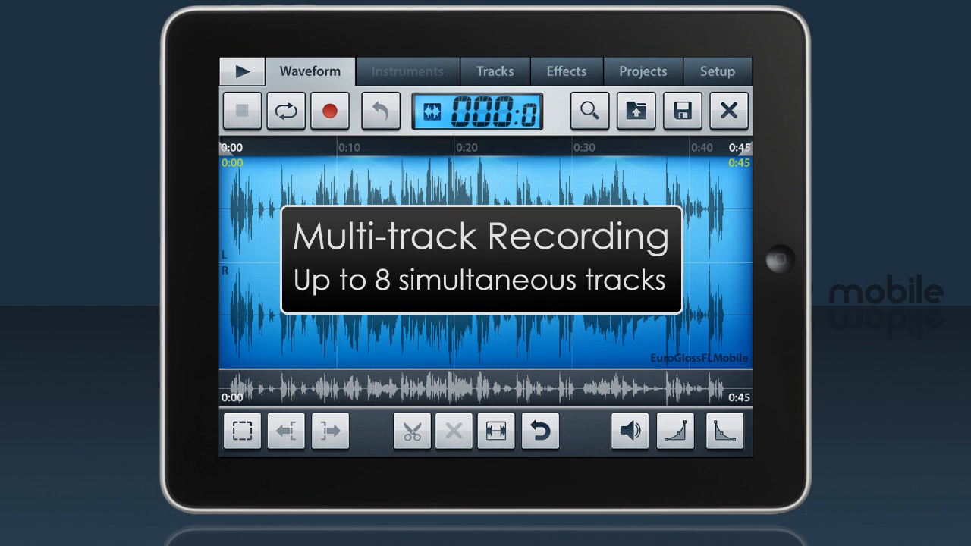
left_click(716, 71)
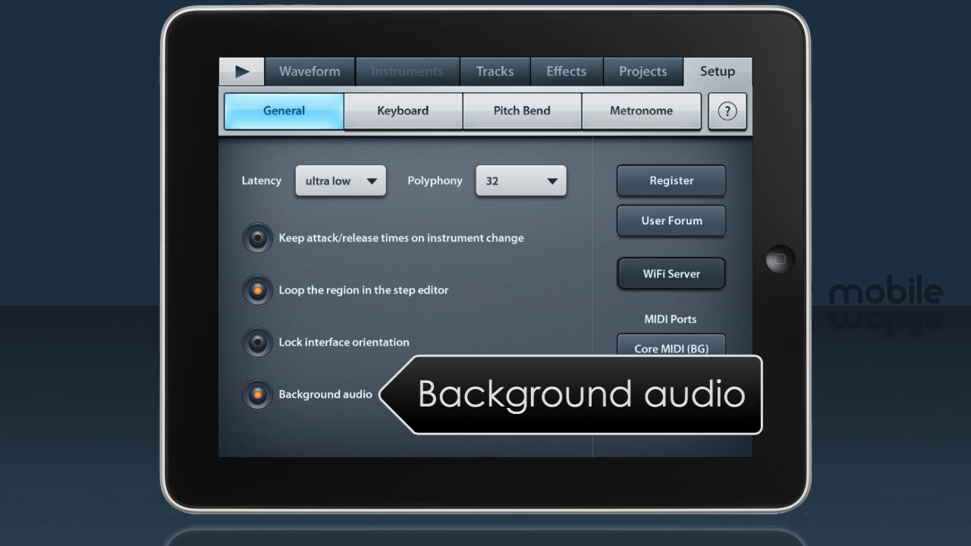
- Return to the iPad home screen, then relaunch FL Studio Mobile HD into its track view
left_click(779, 261)
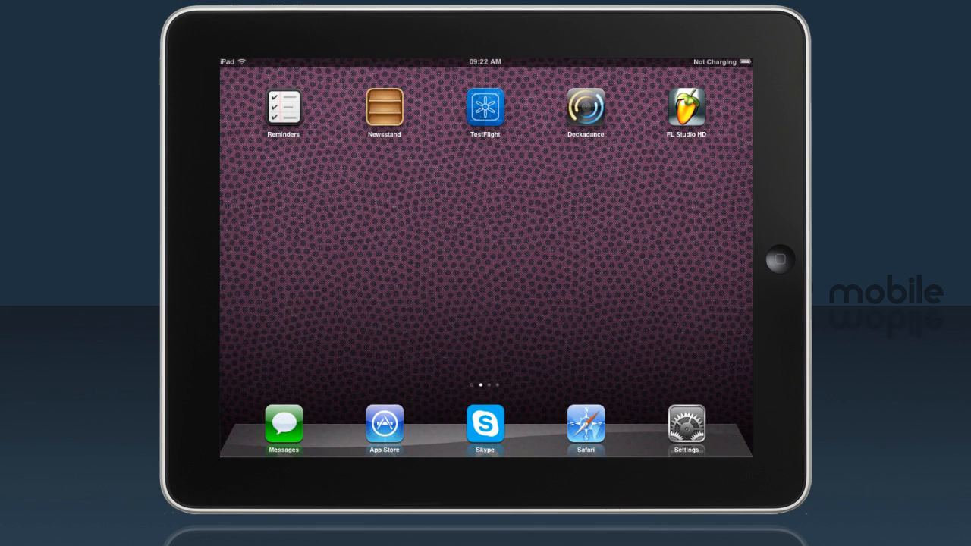
left_click(586, 106)
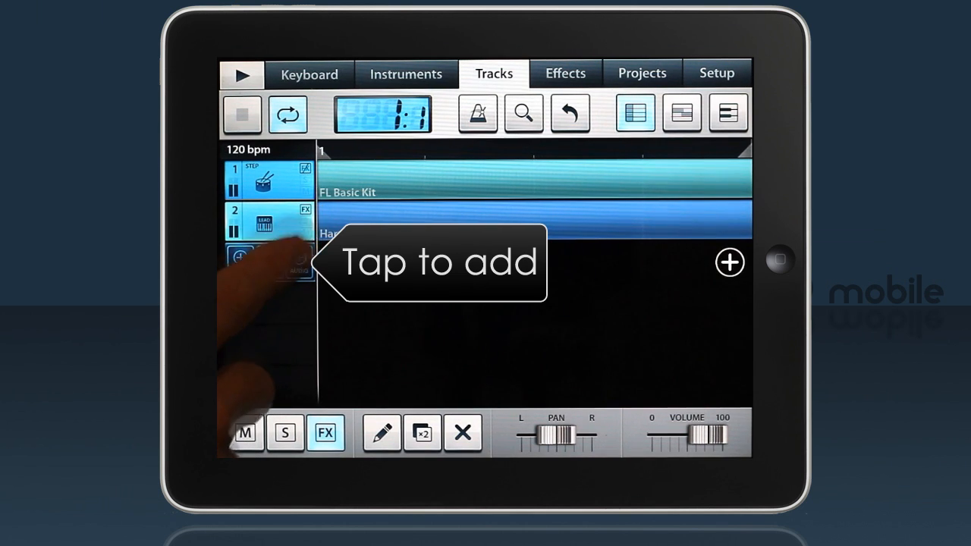
- Add a new audio track and cancel the Load an audio file dialog, leaving the editor empty
left_click(270, 261)
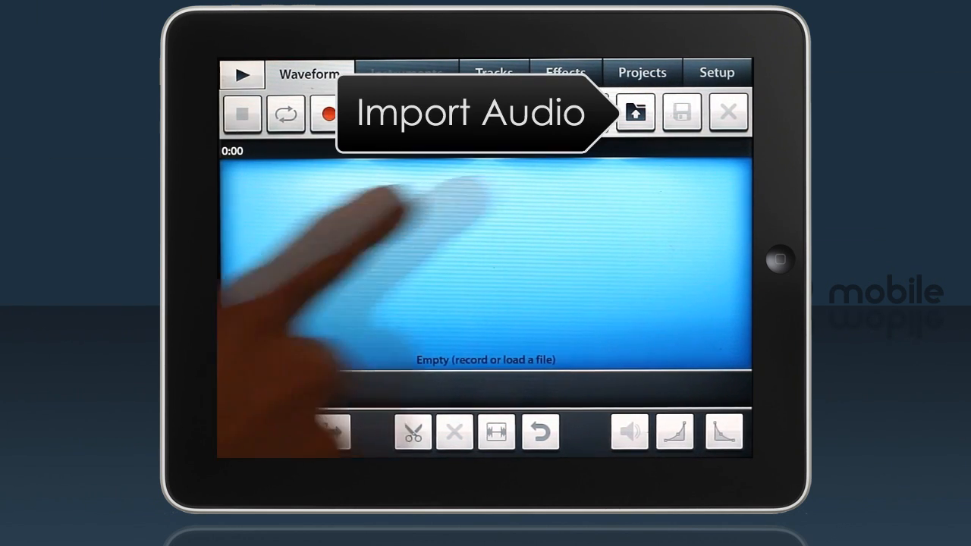
left_click(635, 113)
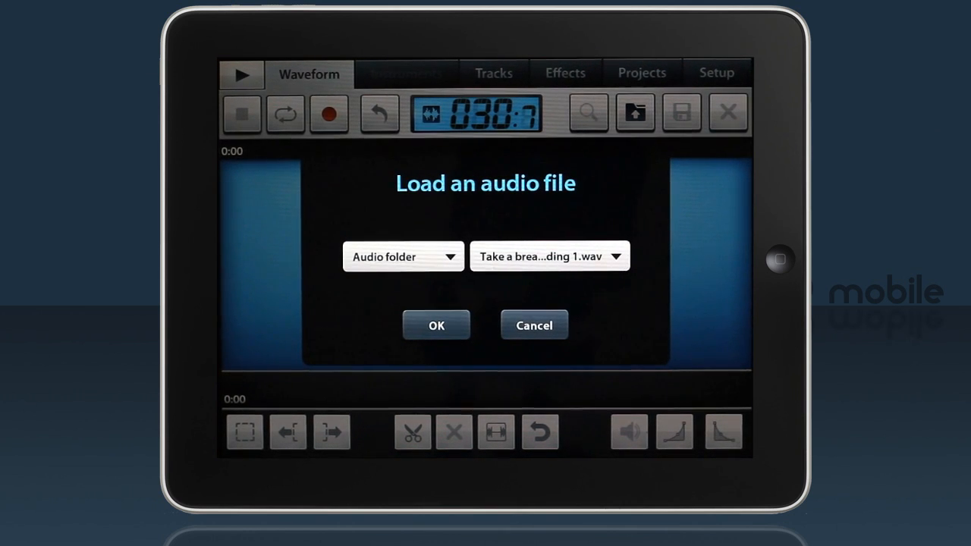
left_click(404, 256)
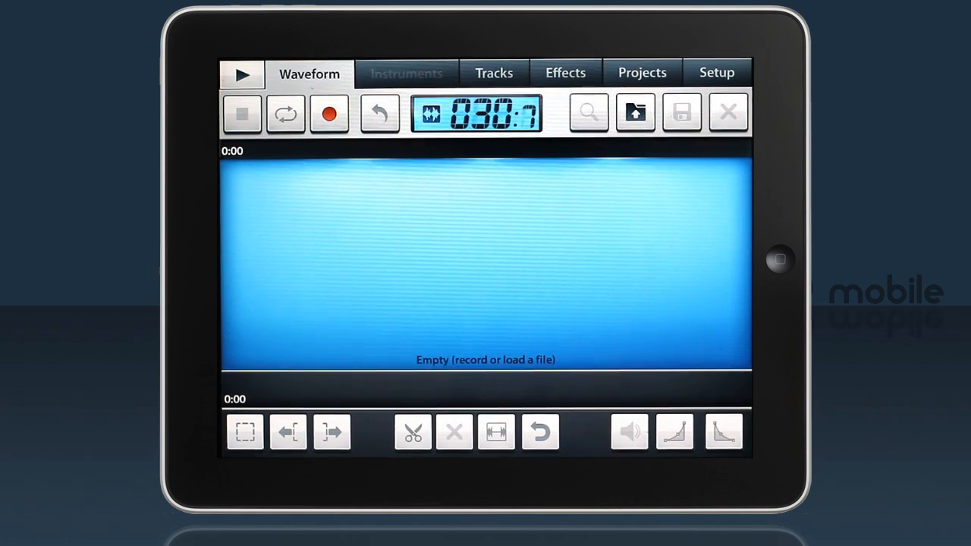
- Record a 45-second vocal take named 'Take a breath Recording 1' through the recording panel
left_click(328, 112)
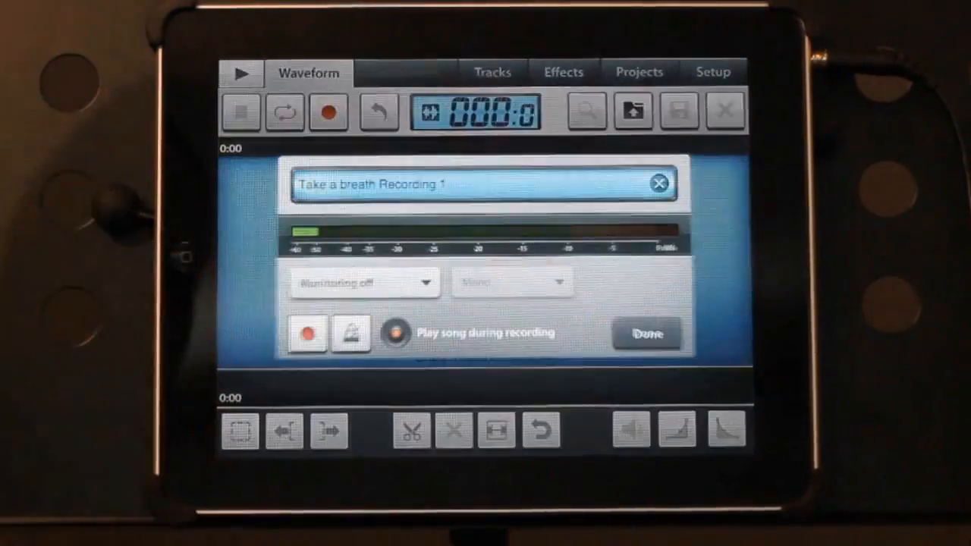
left_click(398, 334)
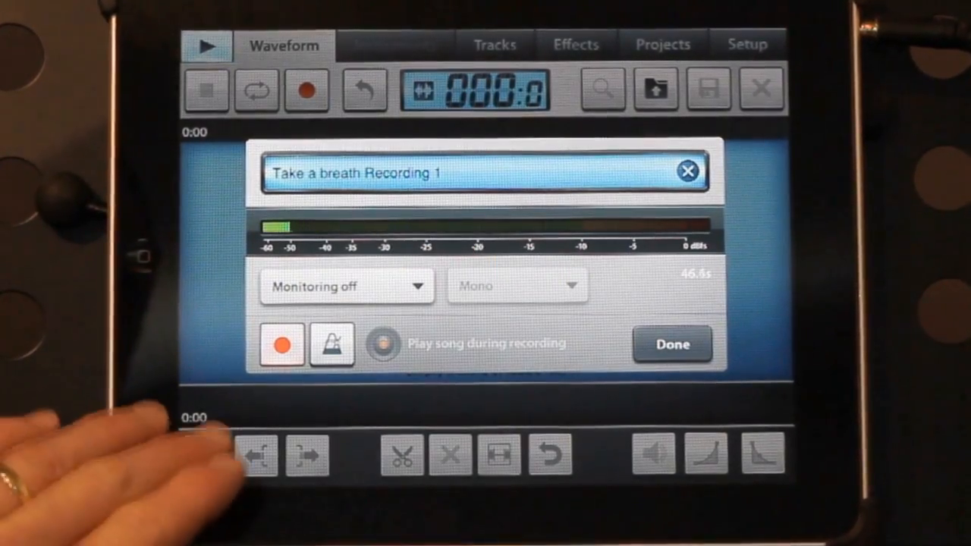
left_click(670, 345)
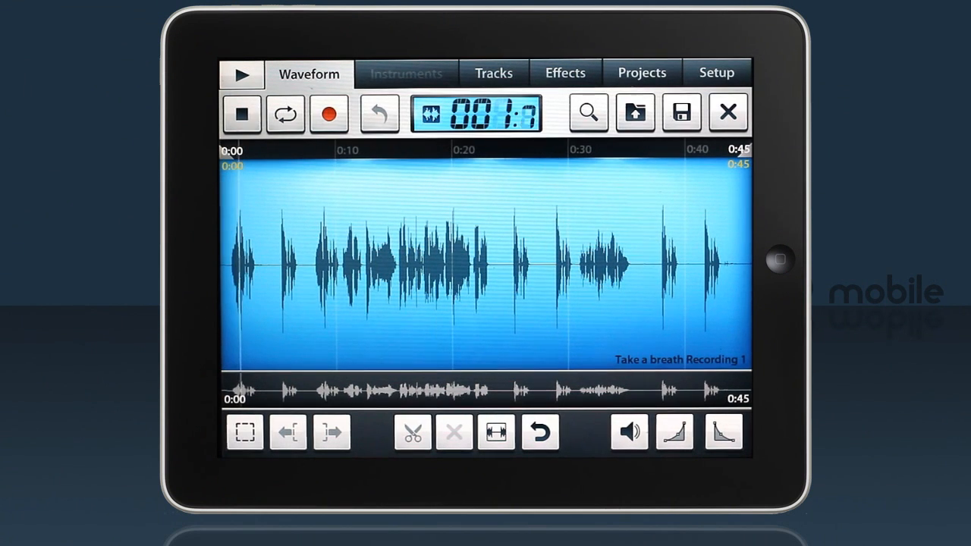
- Play back the take and isolate the too-quiet passage around 0:30–0:35 with the selection markers
left_click(239, 75)
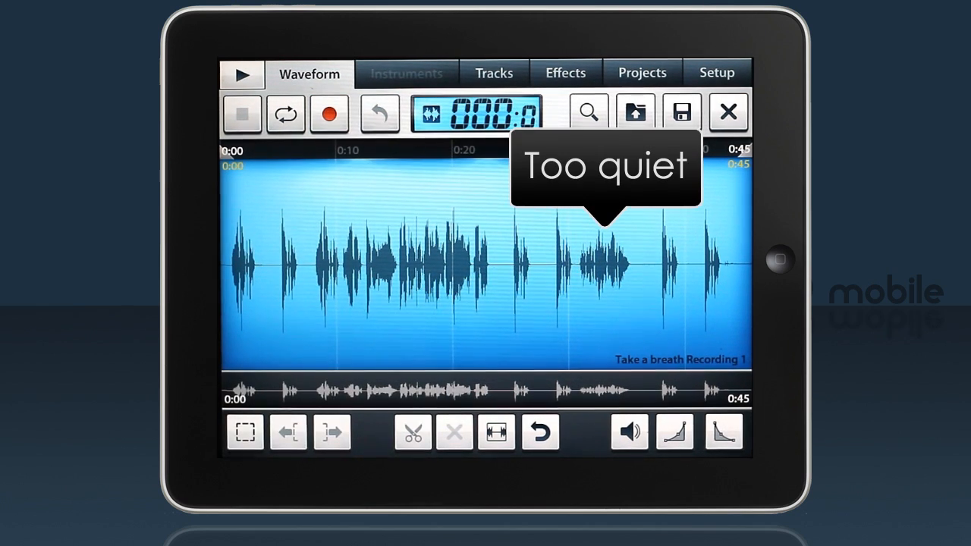
left_click(244, 431)
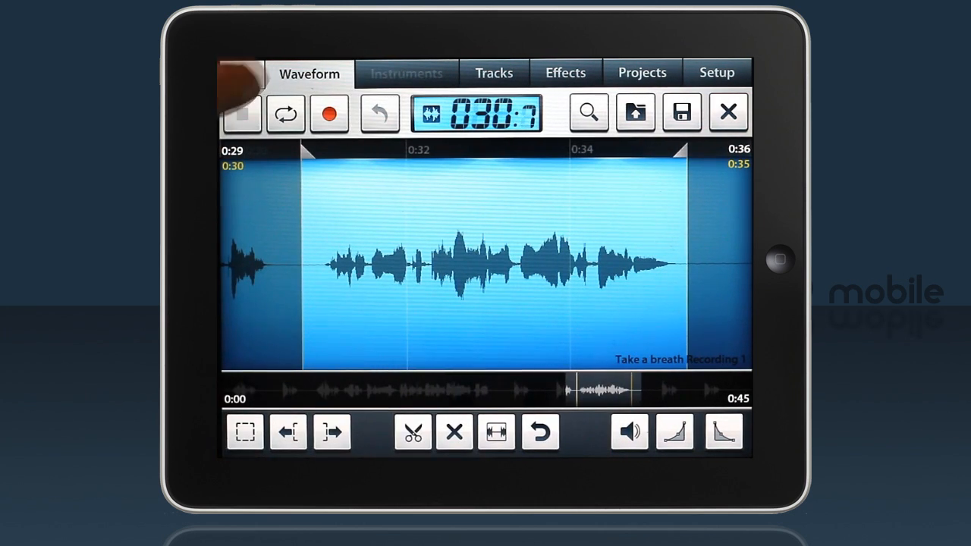
left_click(241, 114)
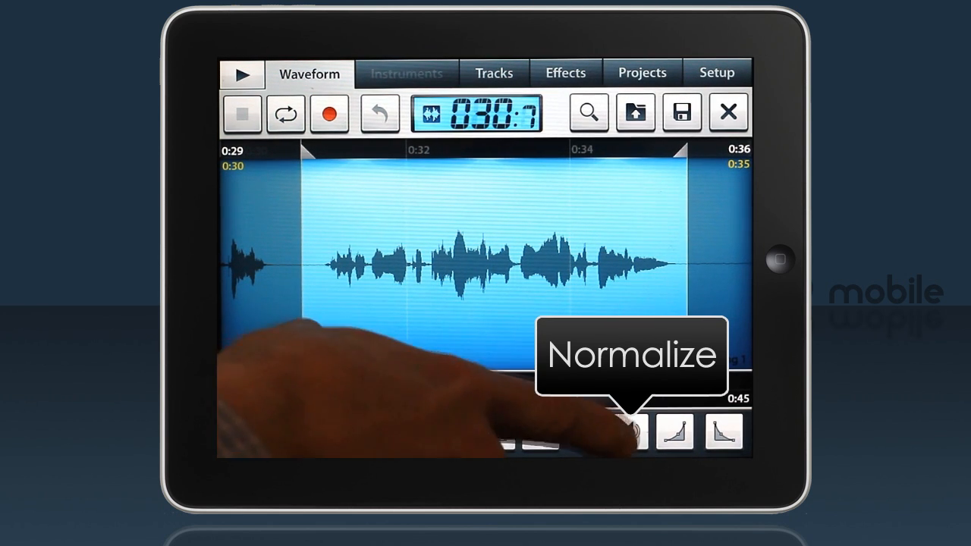
- Normalize the selected 0:30–0:35 passage to 83, audition it, and return to the track arrangement
left_click(630, 433)
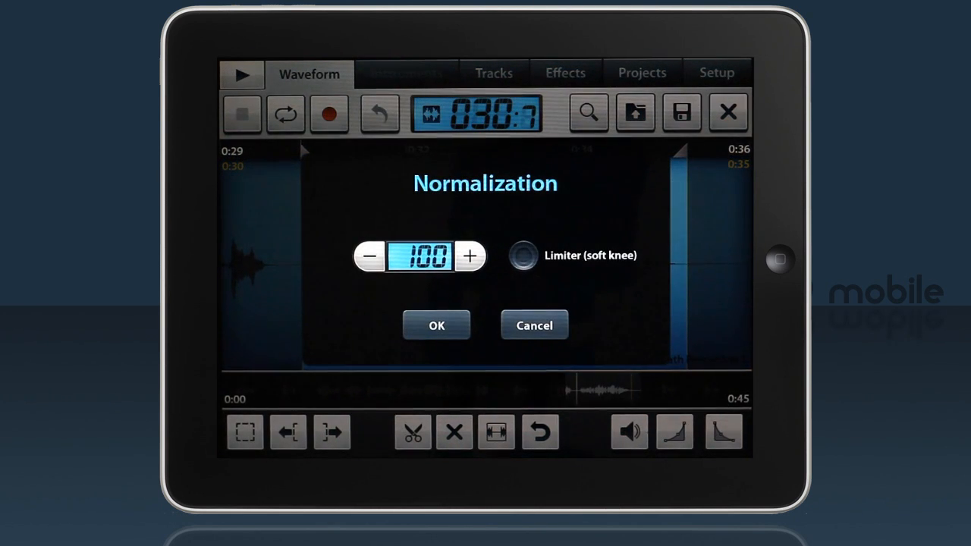
left_click(370, 255)
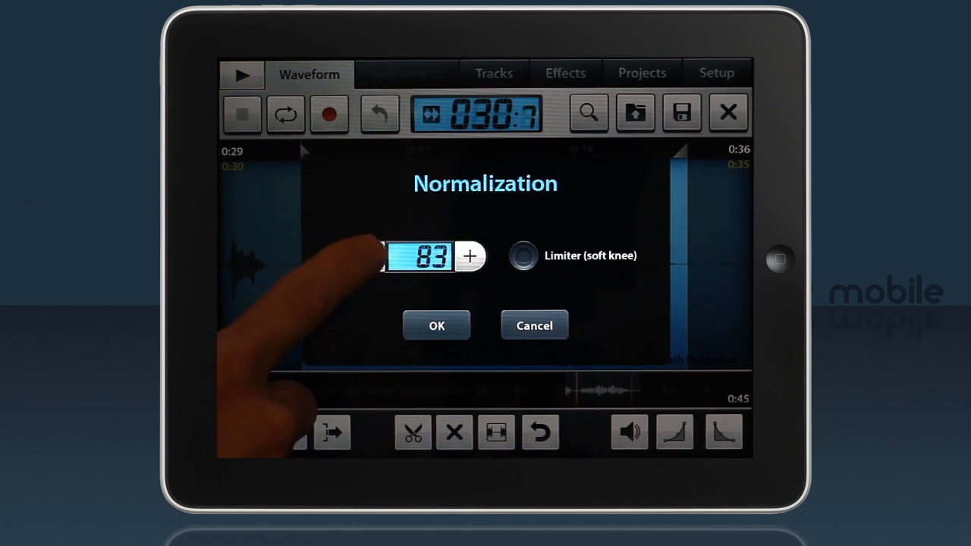
left_click(437, 325)
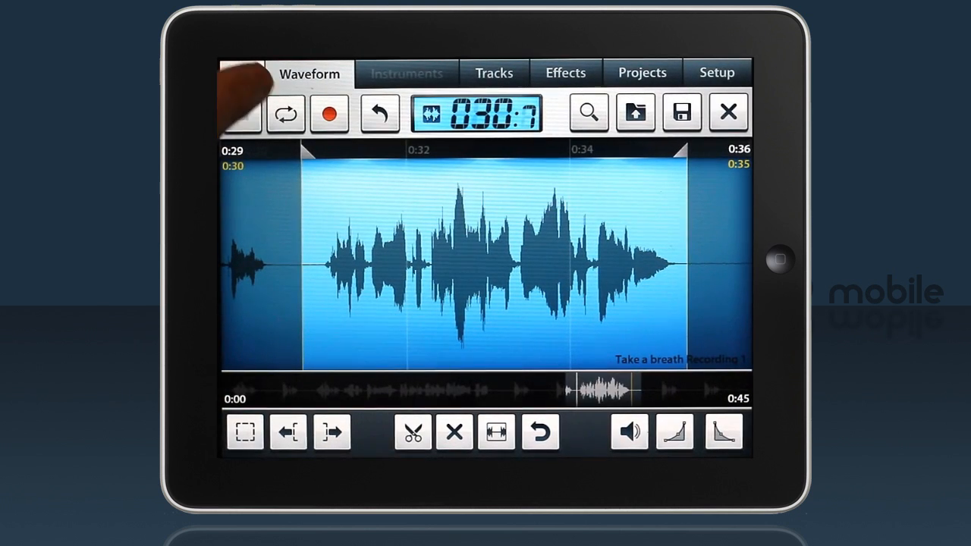
left_click(242, 74)
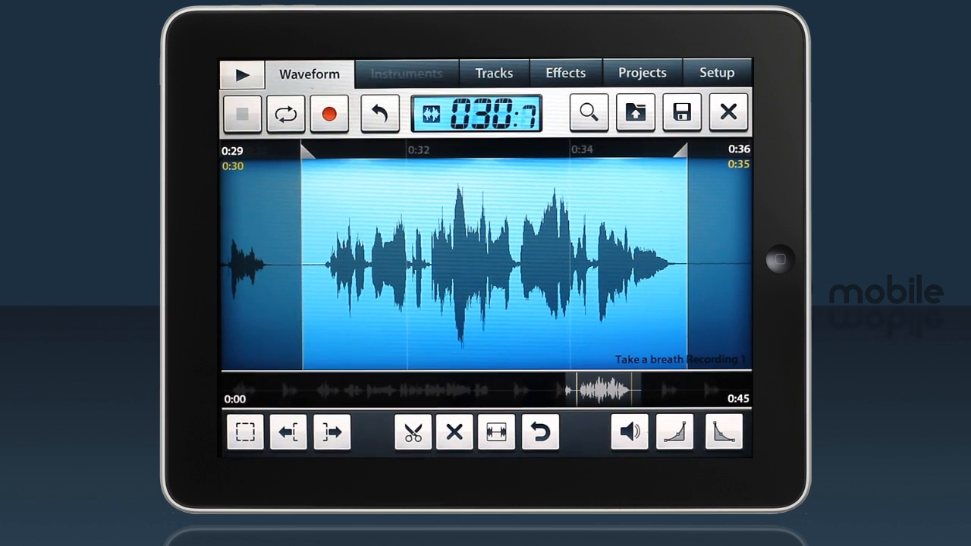
left_click(494, 73)
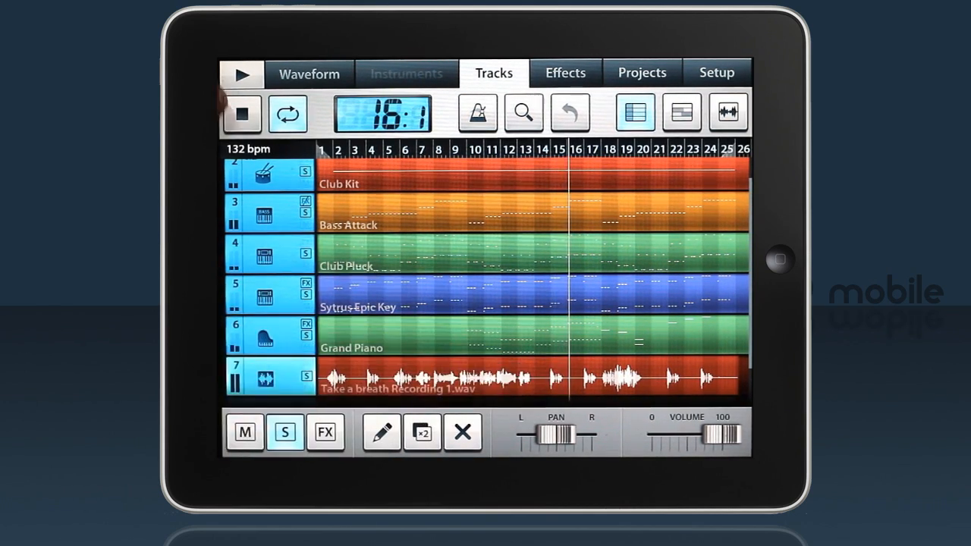
- Stop playback with the recording placed as track 7, then list the Drum Kits instruments with Club Kit chosen
left_click(242, 73)
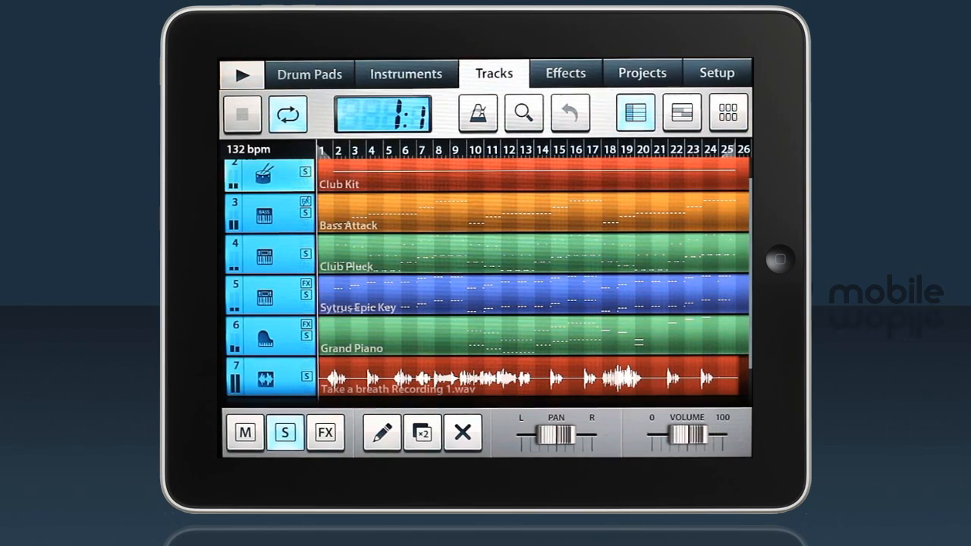
left_click(405, 73)
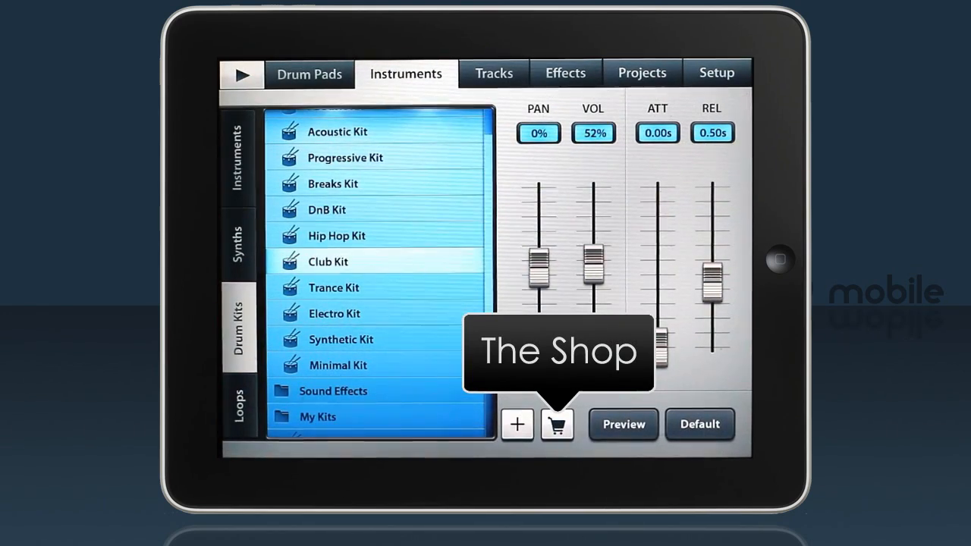